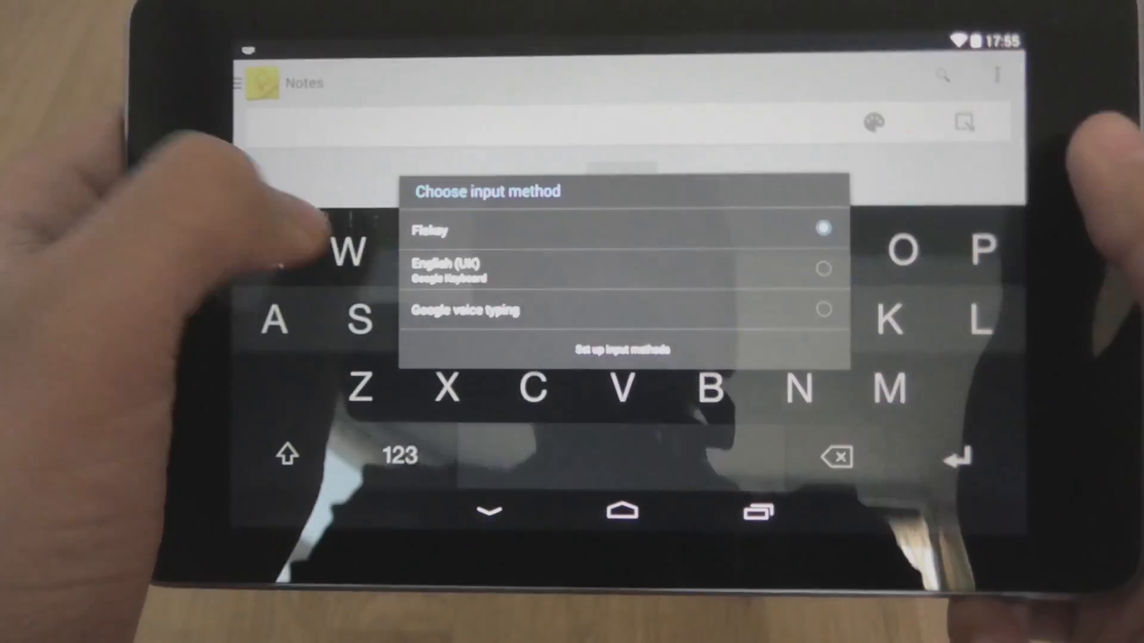
Step: Choose English (UK) Google Keyboard from the input method chooser
click(490, 511)
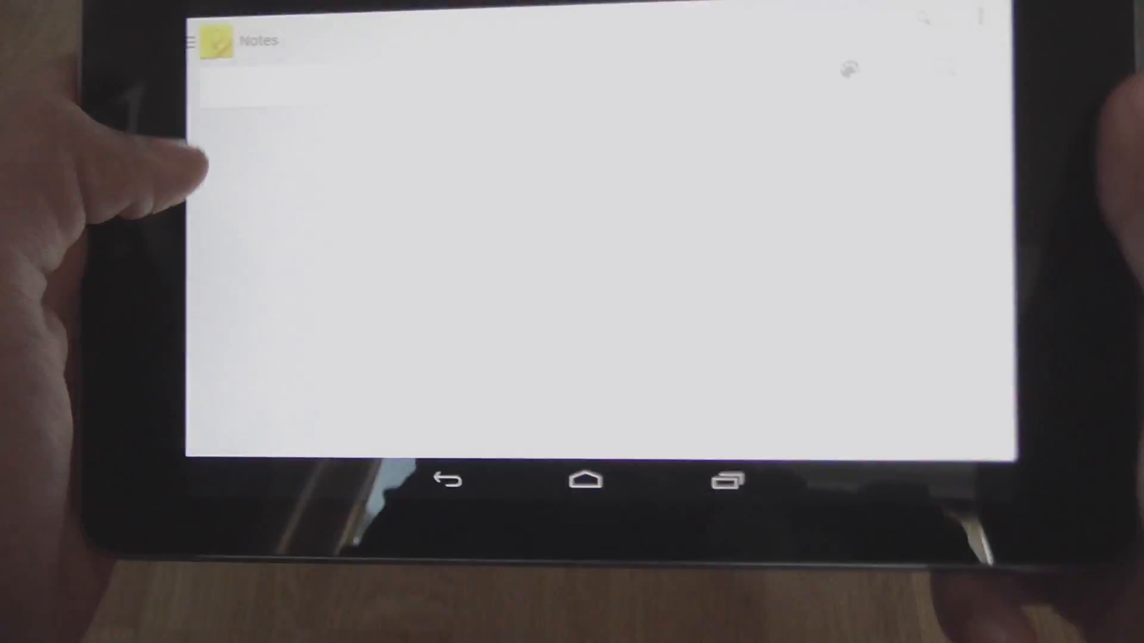